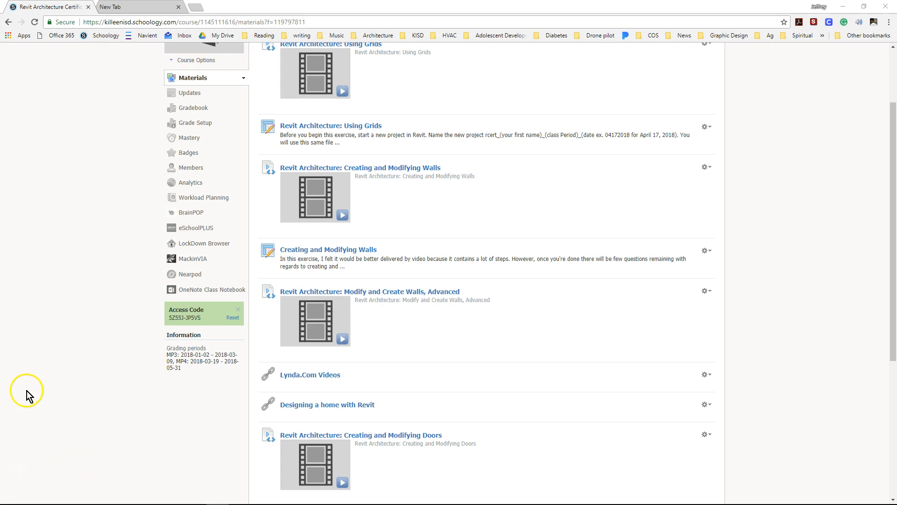
pyautogui.moveTo(80, 318)
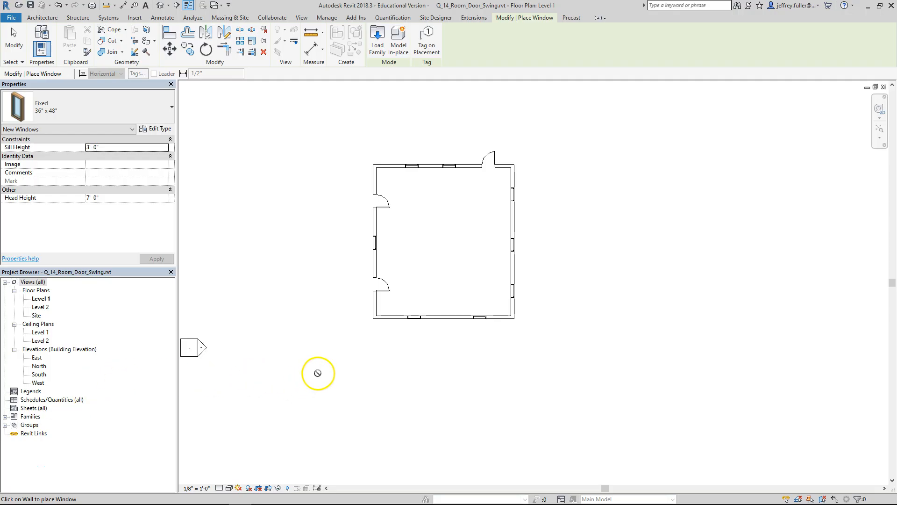
pyautogui.moveTo(286, 298)
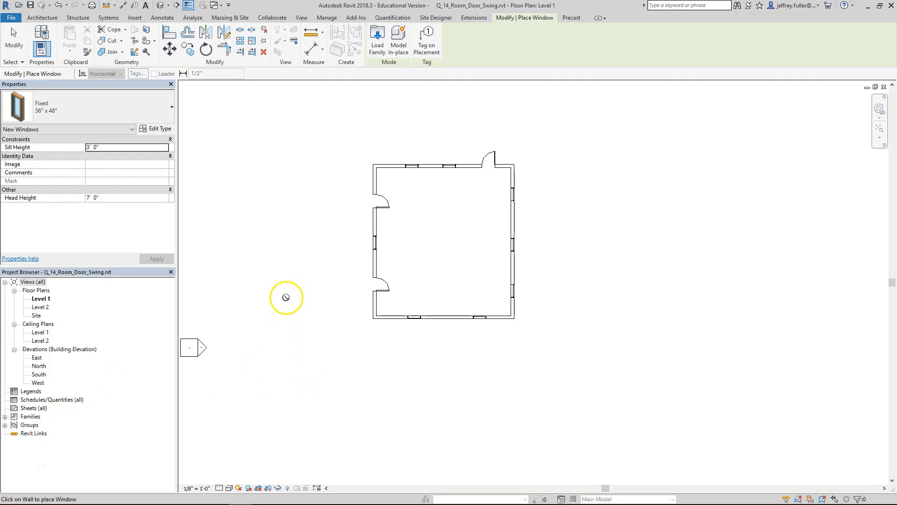
pyautogui.moveTo(257, 112)
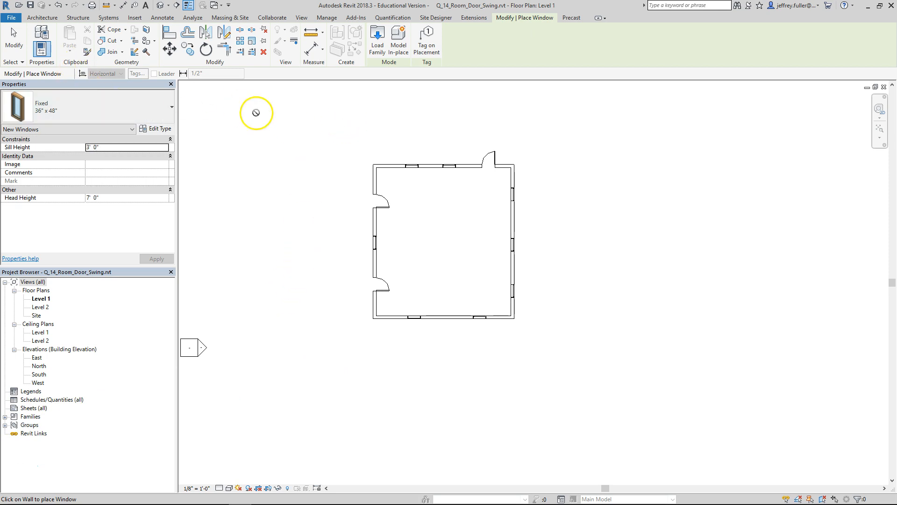
# - Exit window placement and use Annotate's Tag by Category on the top and right-wall openings
pyautogui.click(42, 18)
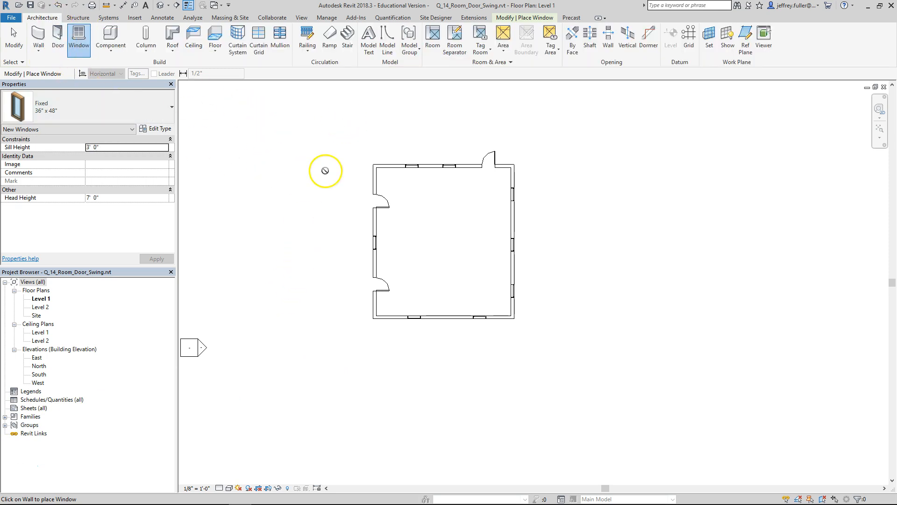
pyautogui.moveTo(289, 211)
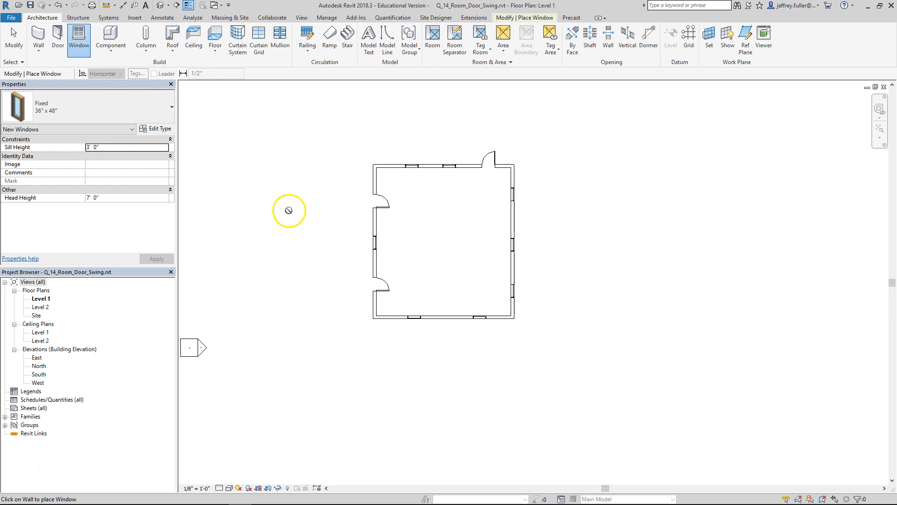
pyautogui.moveTo(275, 220)
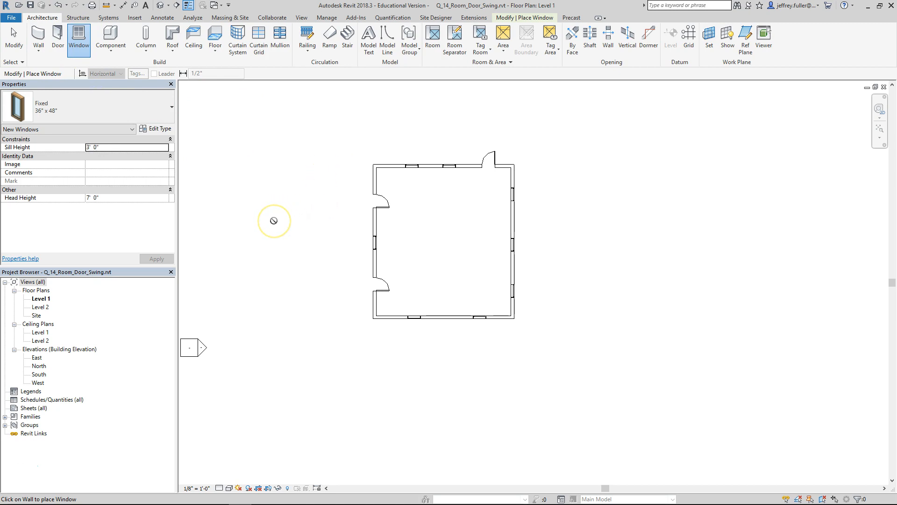
pyautogui.moveTo(326, 286)
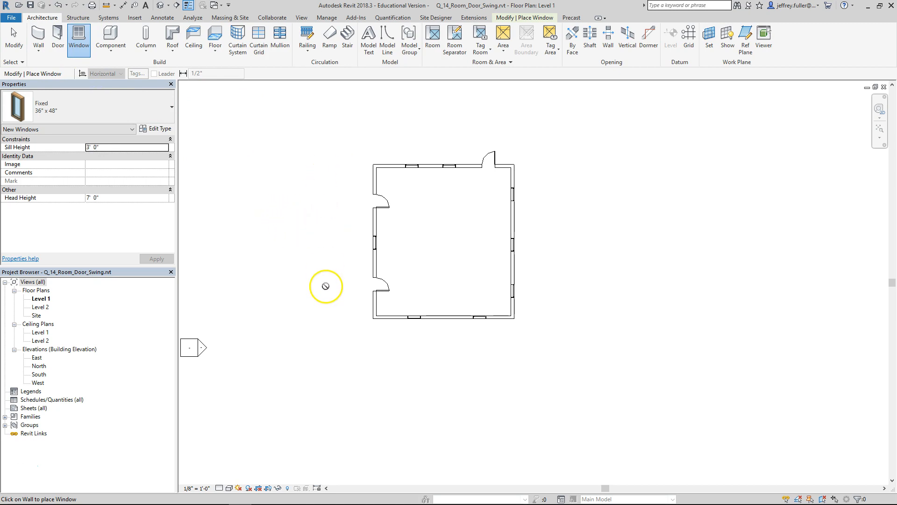
pyautogui.moveTo(624, 172)
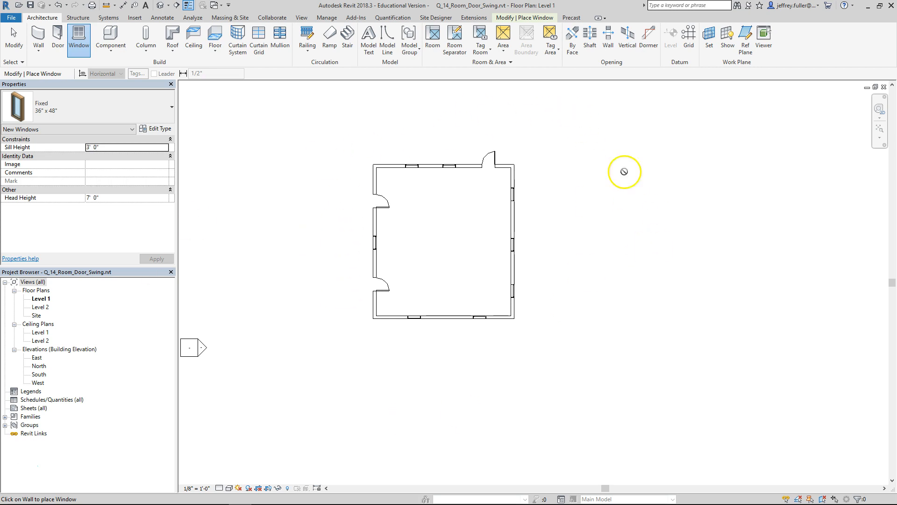
pyautogui.moveTo(270, 186)
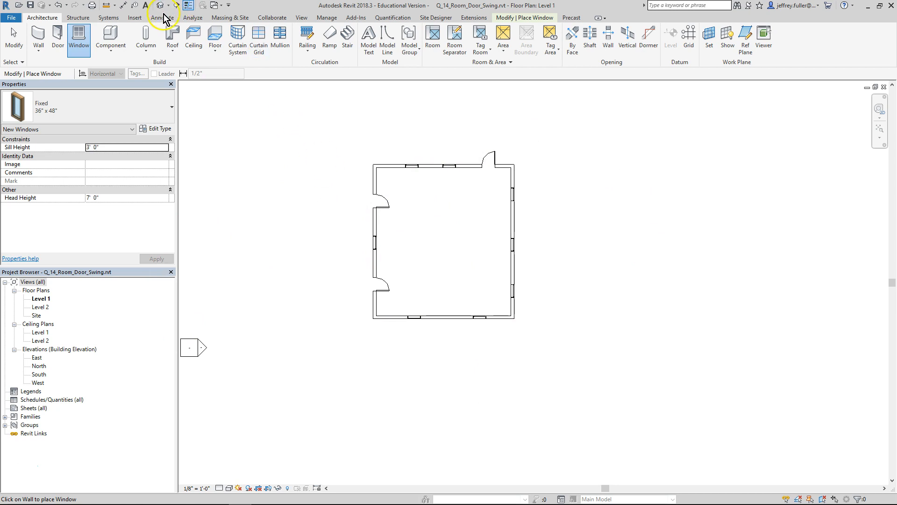
pyautogui.click(162, 17)
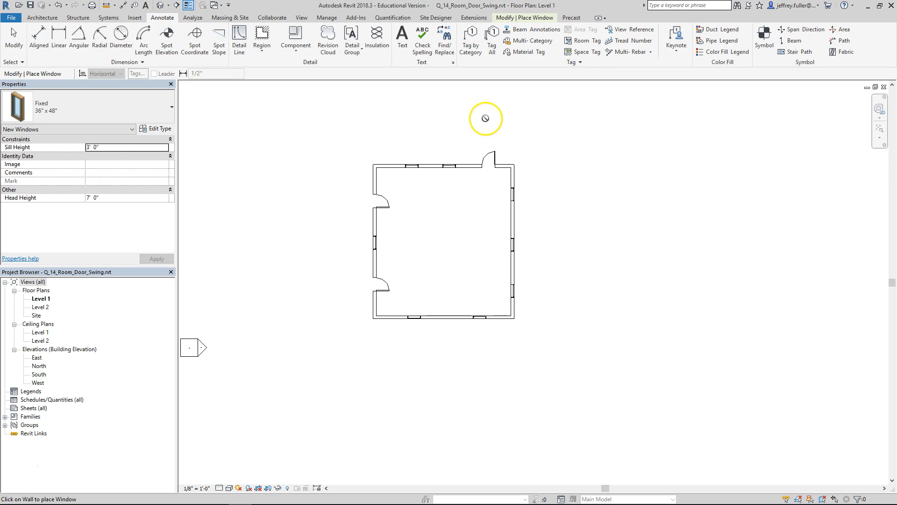
pyautogui.moveTo(633, 25)
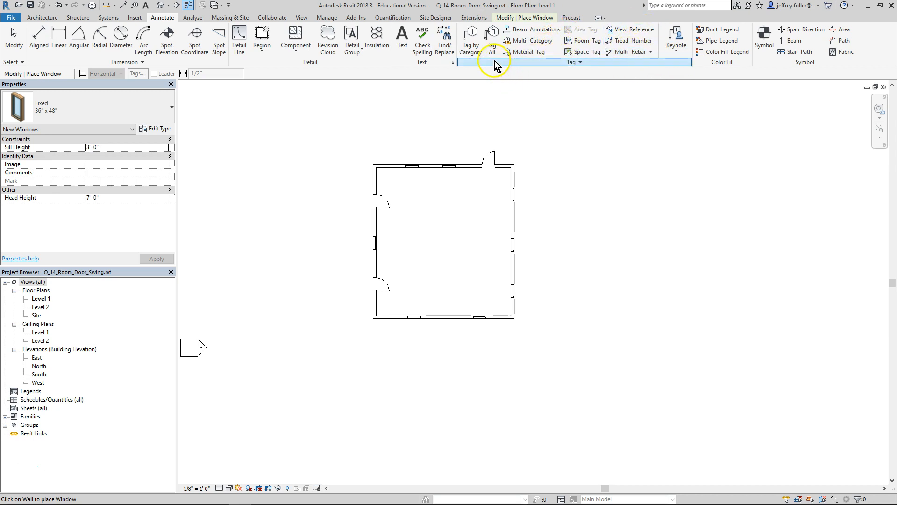
pyautogui.moveTo(470, 37)
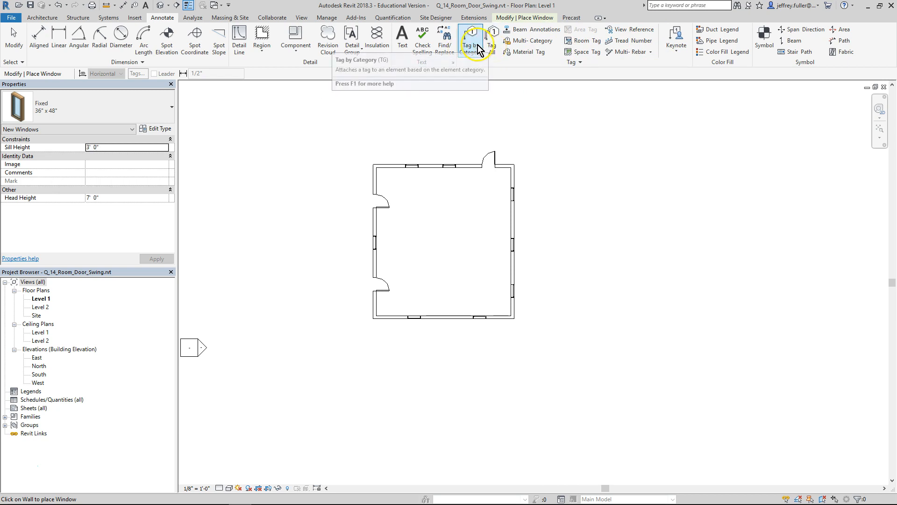
pyautogui.click(471, 41)
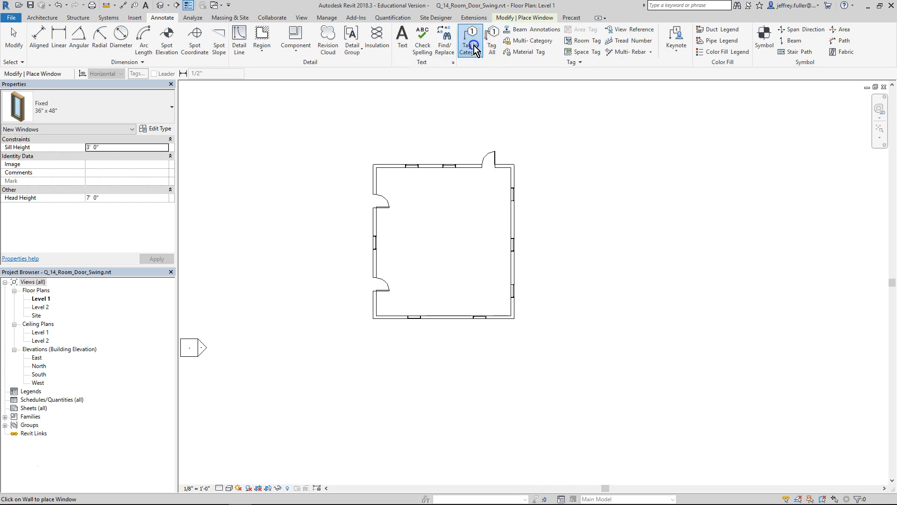
pyautogui.click(411, 161)
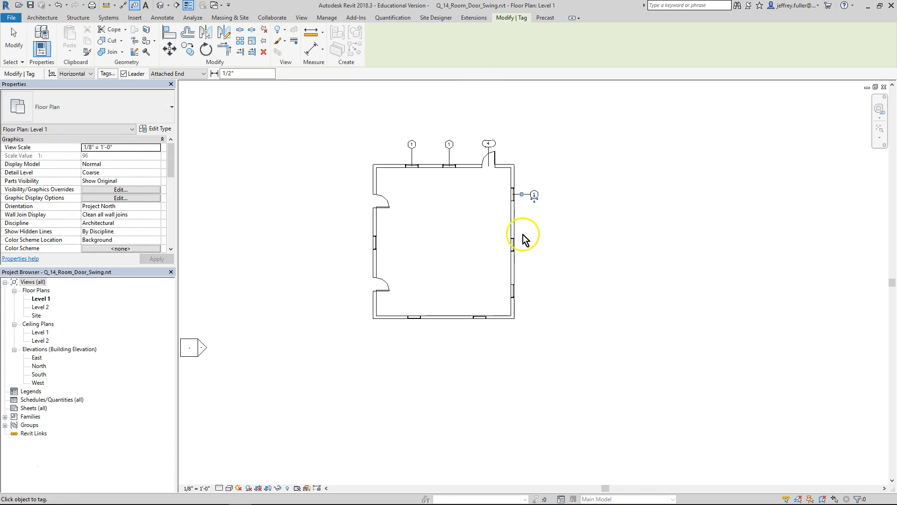
# - Tag the remaining left-wall doors and bottom-wall windows, then select the bottom-wall window tag
pyautogui.click(512, 291)
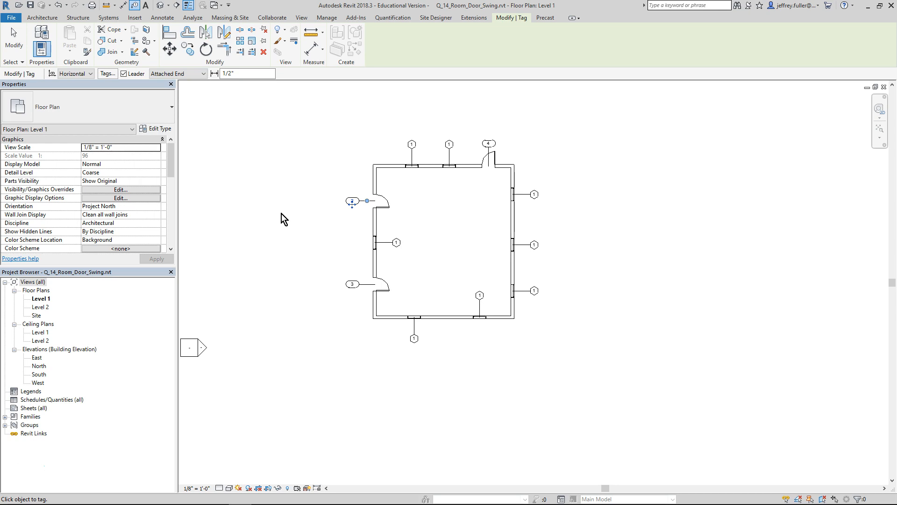
pyautogui.moveTo(399, 237)
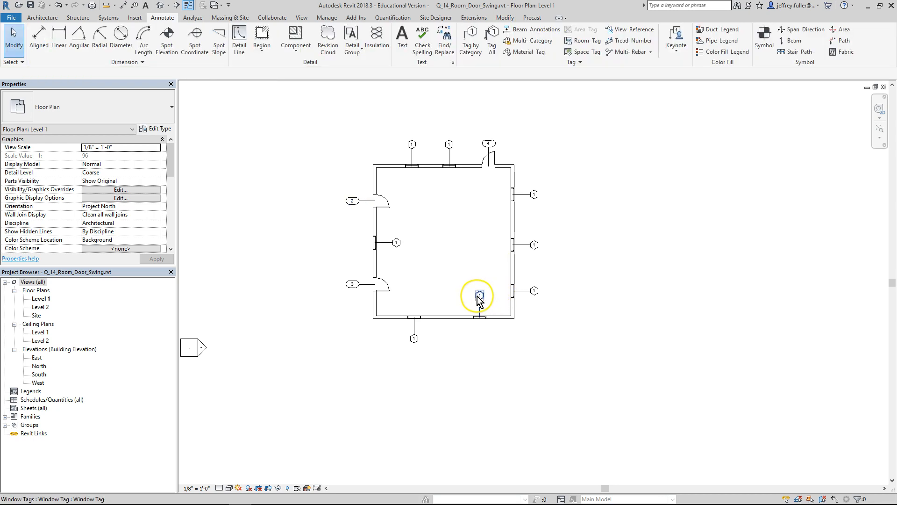
pyautogui.click(478, 295)
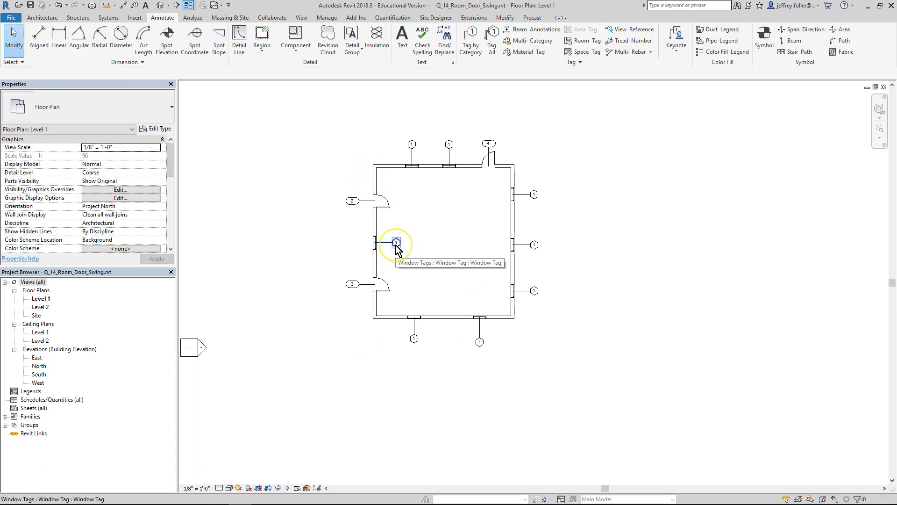
# - Drag the left-wall window tag outward past the left wall
pyautogui.click(397, 242)
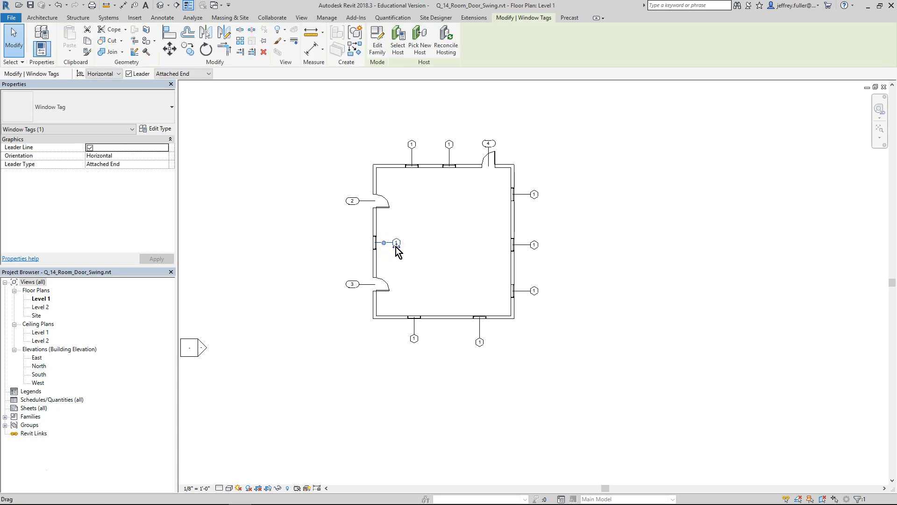
pyautogui.moveTo(395, 242); pyautogui.dragTo(354, 242)
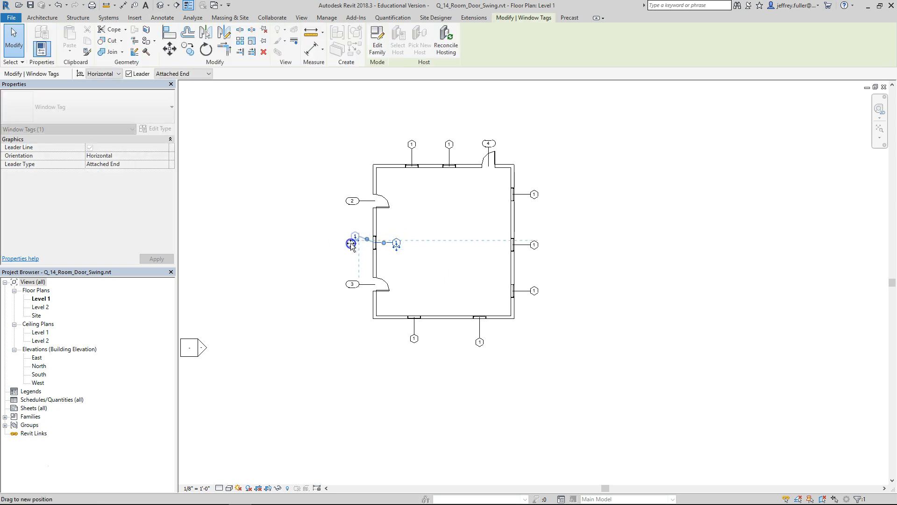